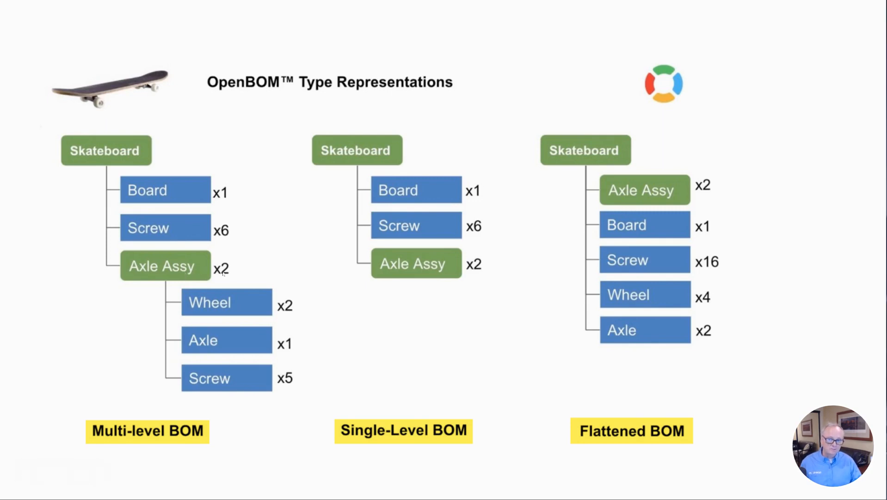
mouse_move(246, 244)
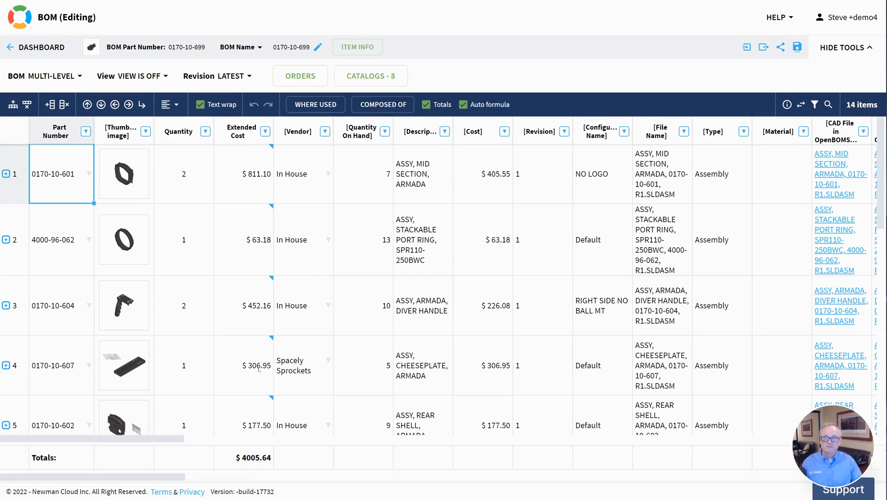
click(54, 305)
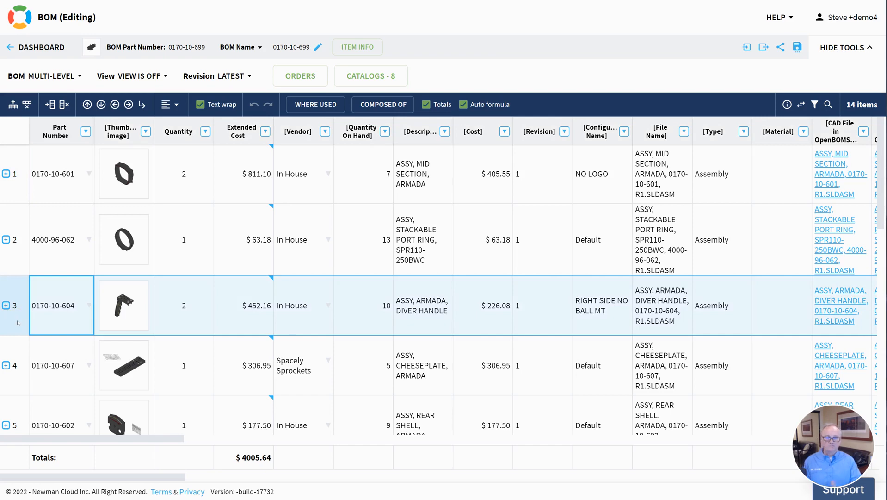
mouse_move(382, 104)
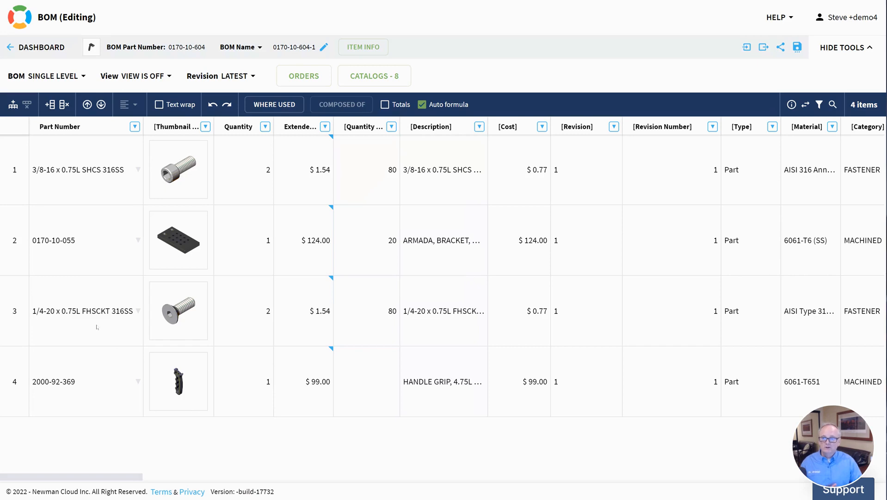
click(85, 311)
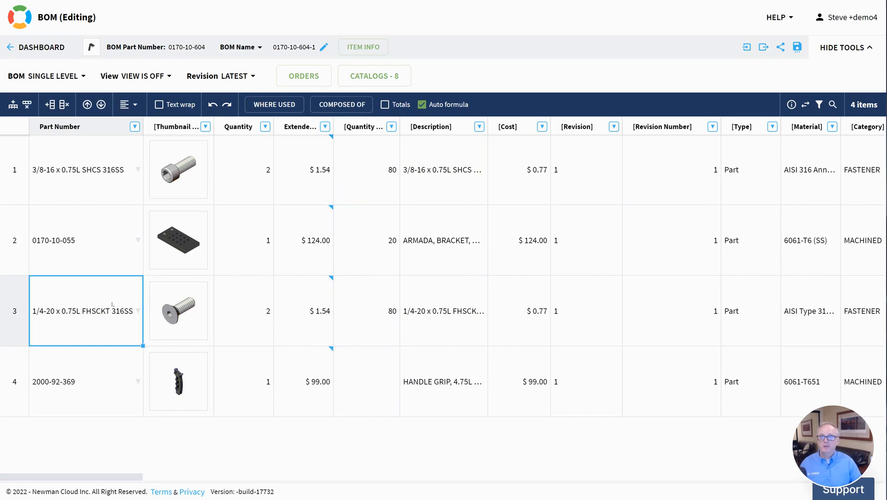
click(56, 75)
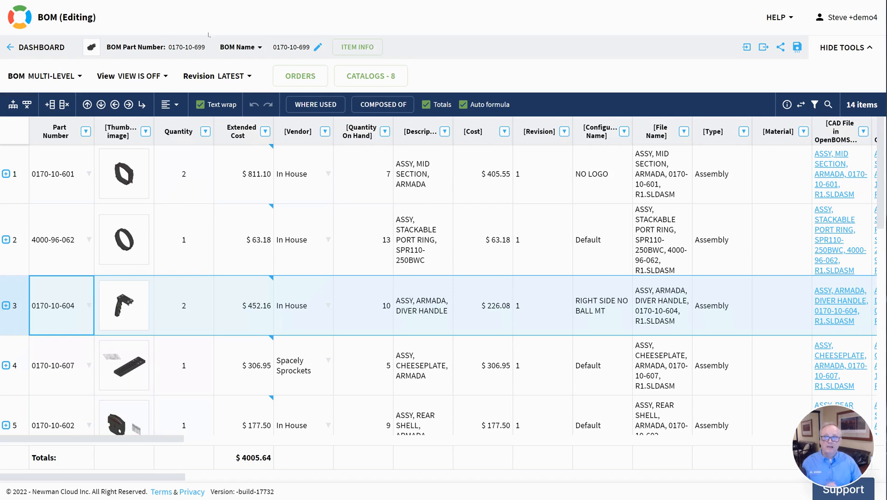
Step: Switch the housing BOM to Flattened and search for '4-20 x 0.75L FHSCKT 316SS', finding quantity 17
click(45, 76)
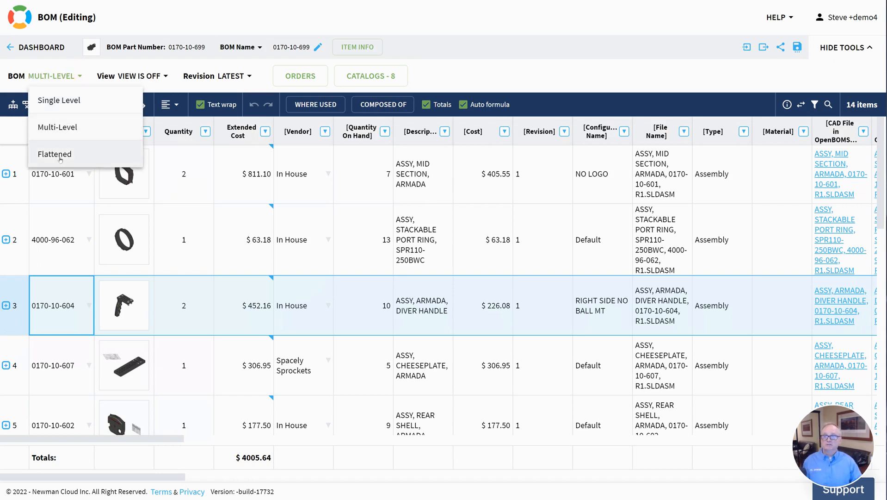
click(55, 153)
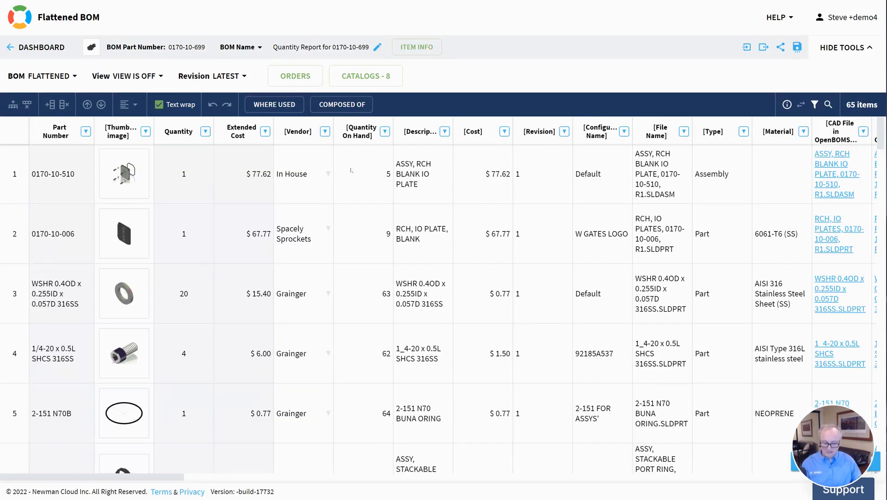
click(827, 104)
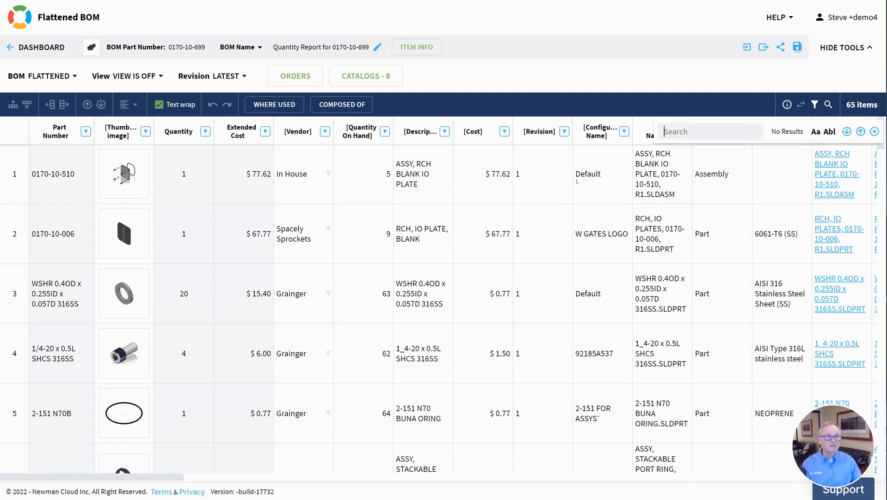
text(4-20 x 0.75L FHSCKT 316SS)
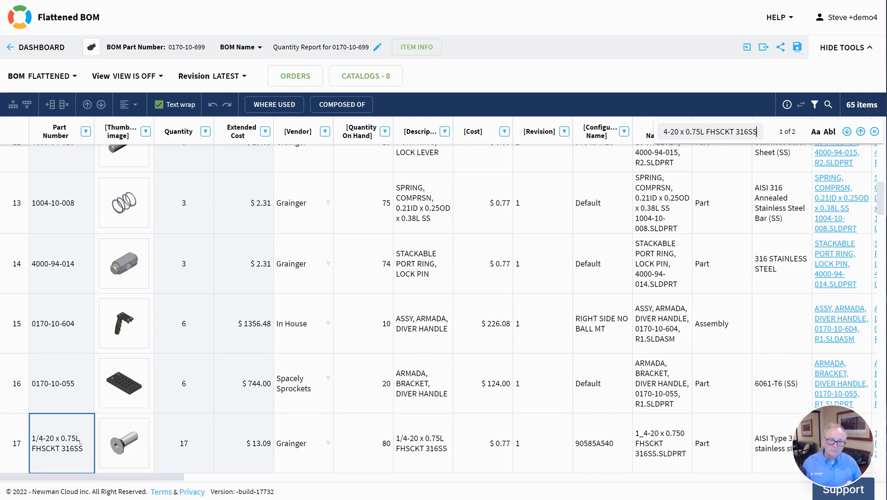
Step: Switch 0170-10-604 through Single Level to Flattened and highlight the 1/4-20 flat-head screw row at quantity 2
click(50, 76)
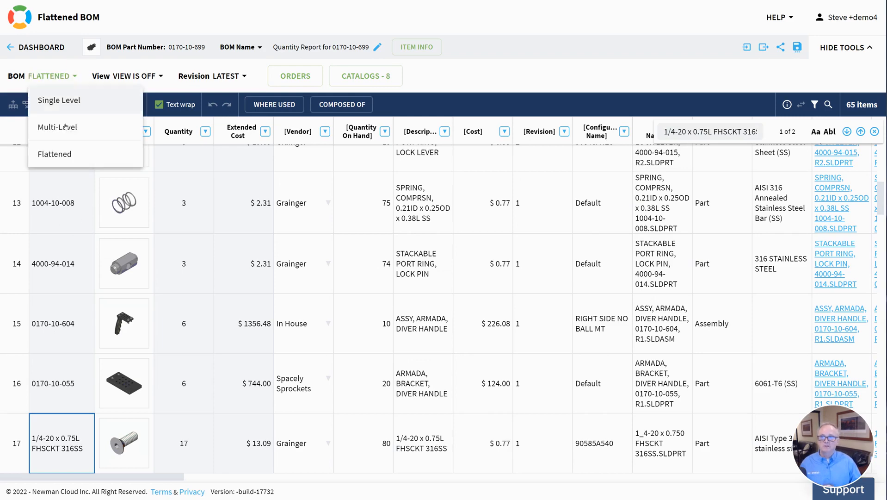
click(57, 127)
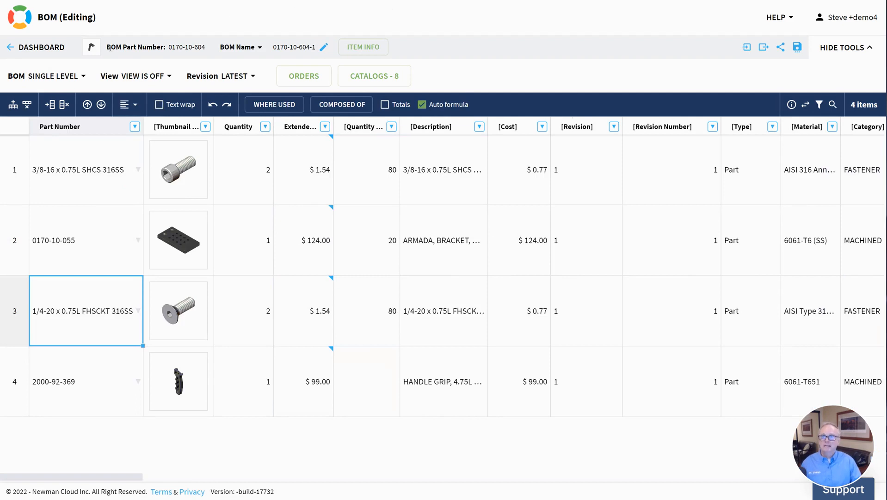
click(53, 75)
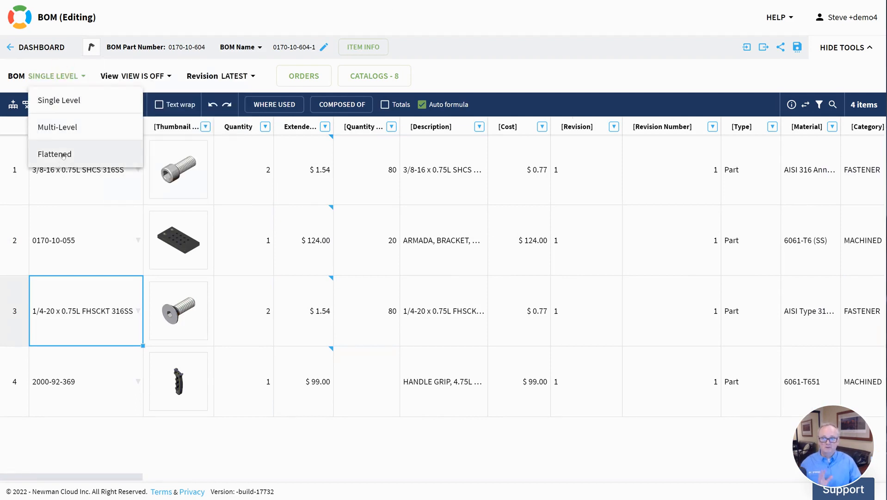
click(55, 154)
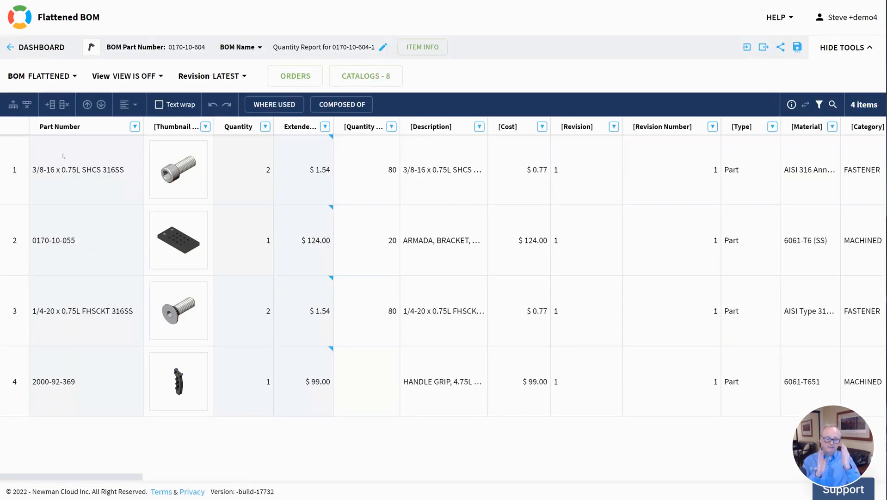
click(85, 310)
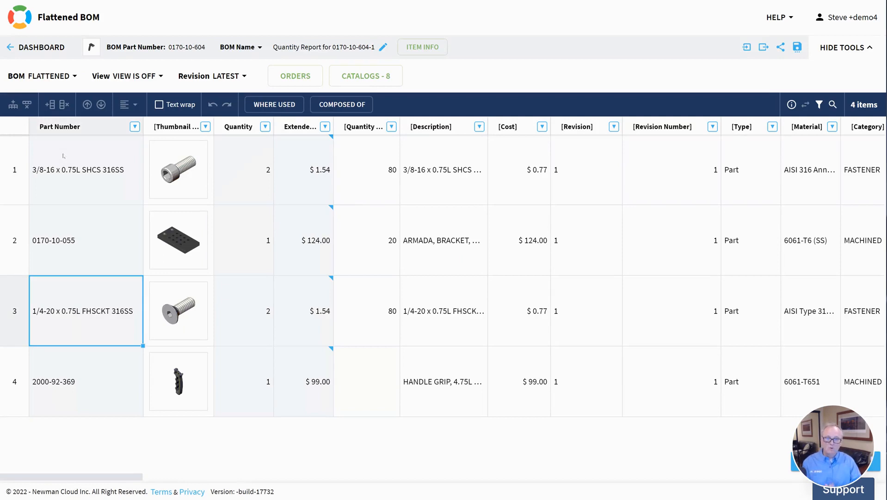